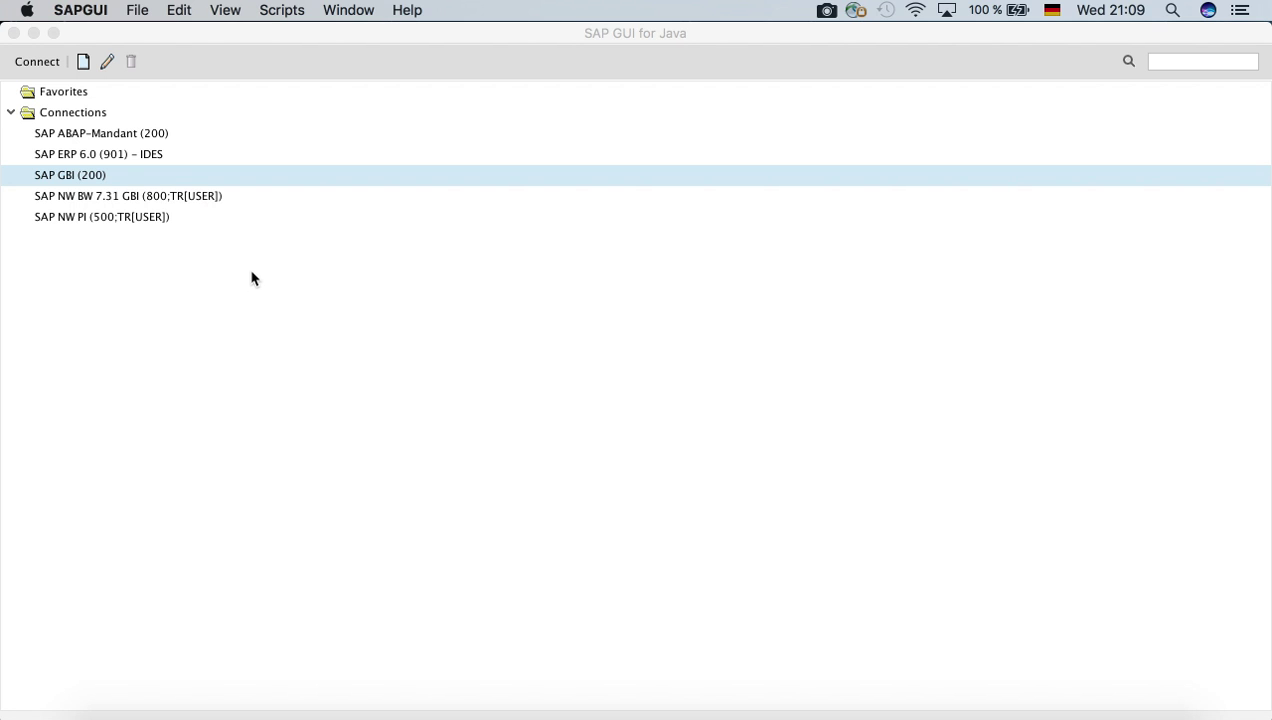
{"action": "mouse_move", "coordinate": [238, 271]}
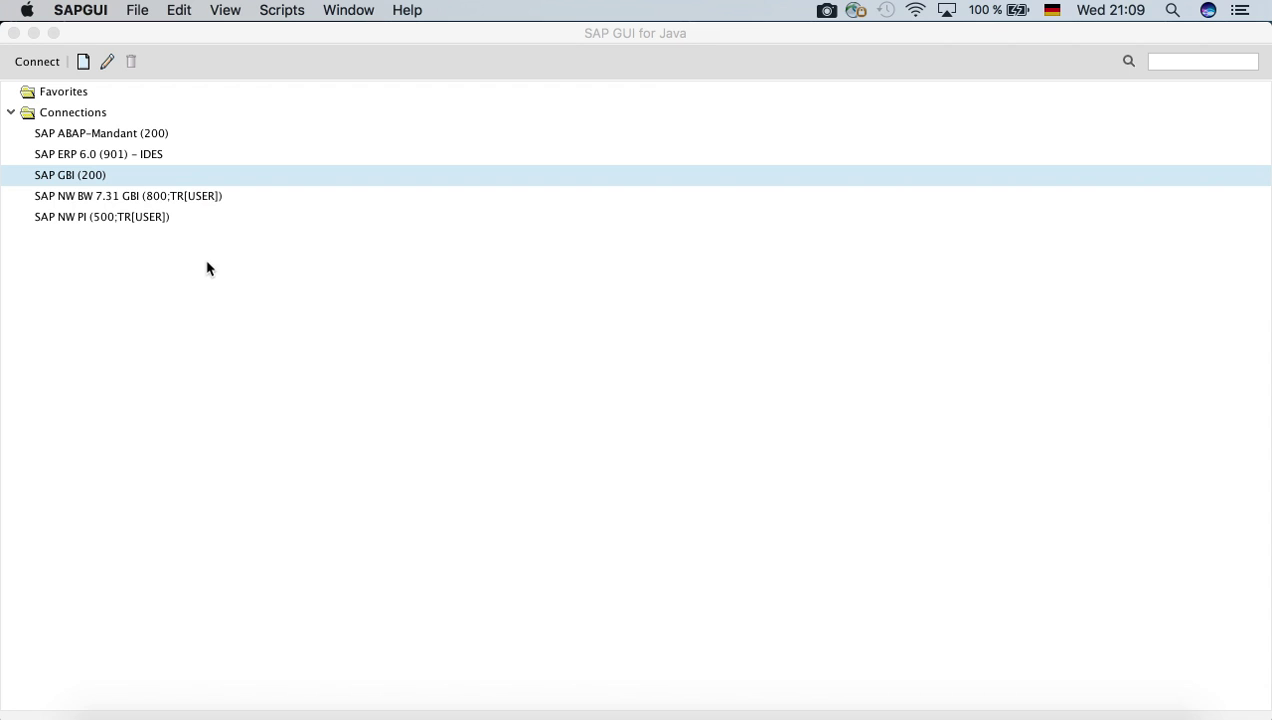
{"action": "mouse_move", "coordinate": [44, 180]}
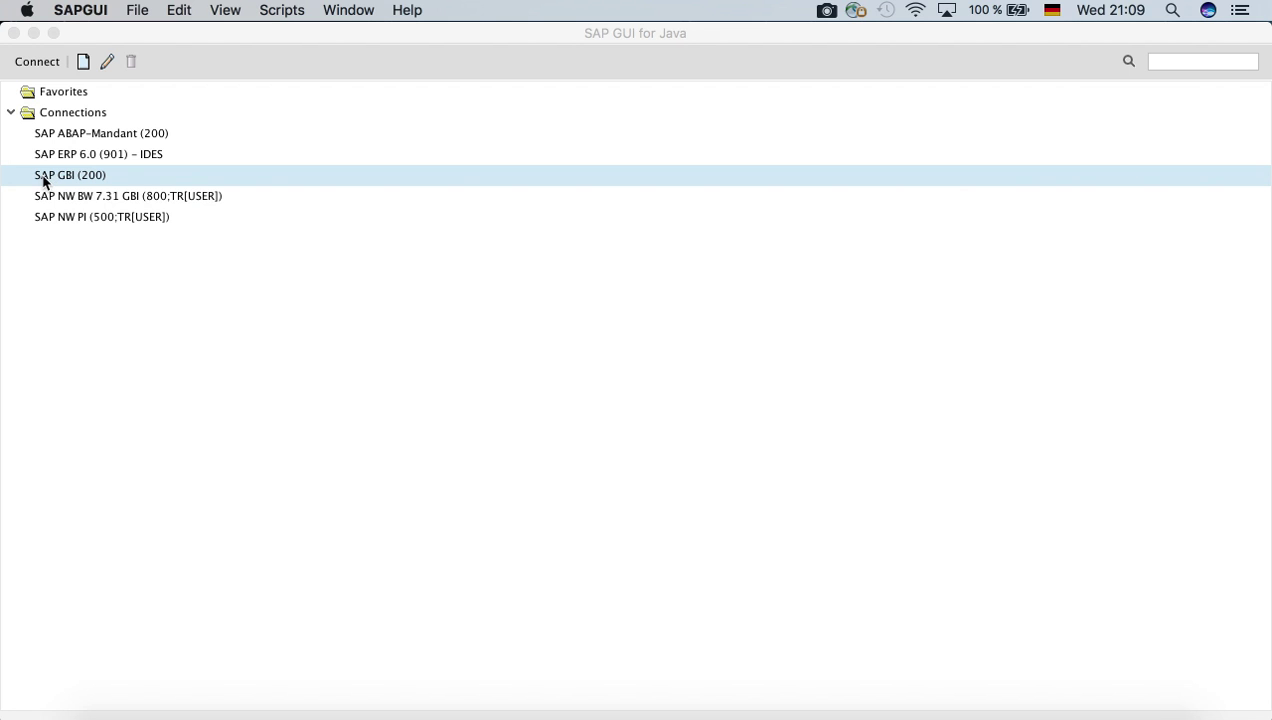
{"action": "mouse_move", "coordinate": [73, 183]}
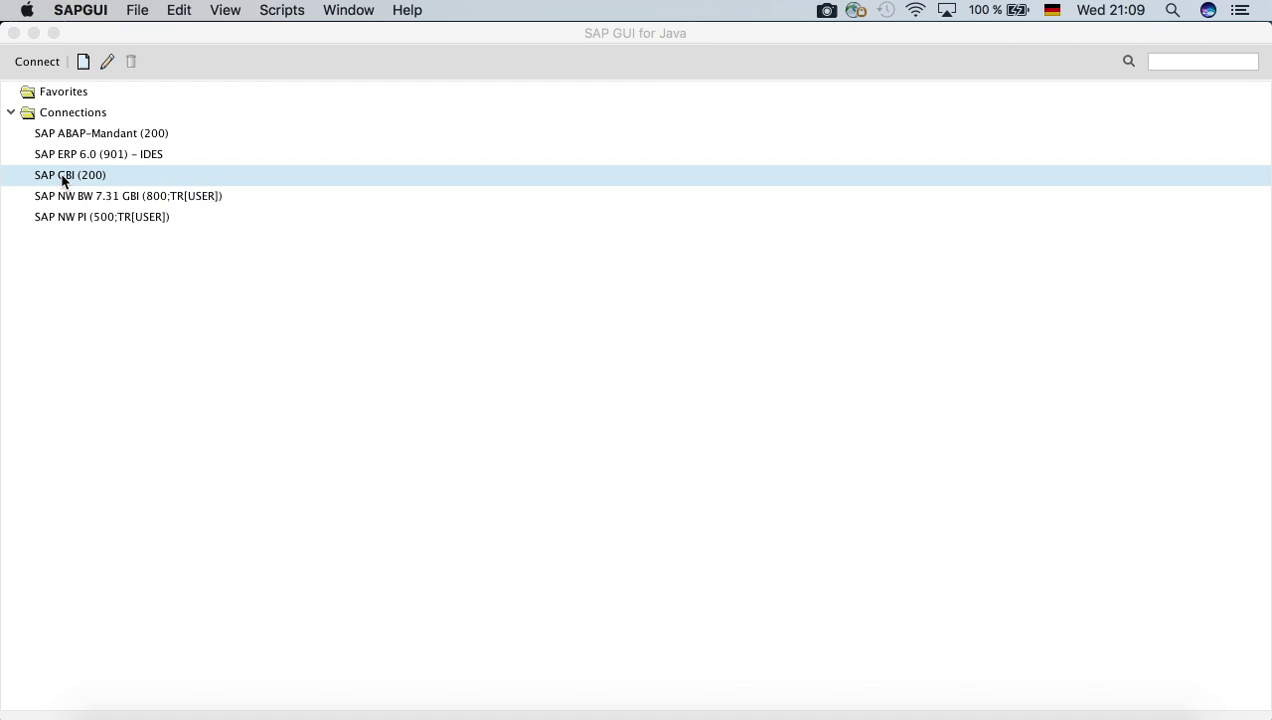
Open the SAP GBI (200) connection to reach the A61 logon screen.
{"action": "double_click", "coordinate": [70, 175]}
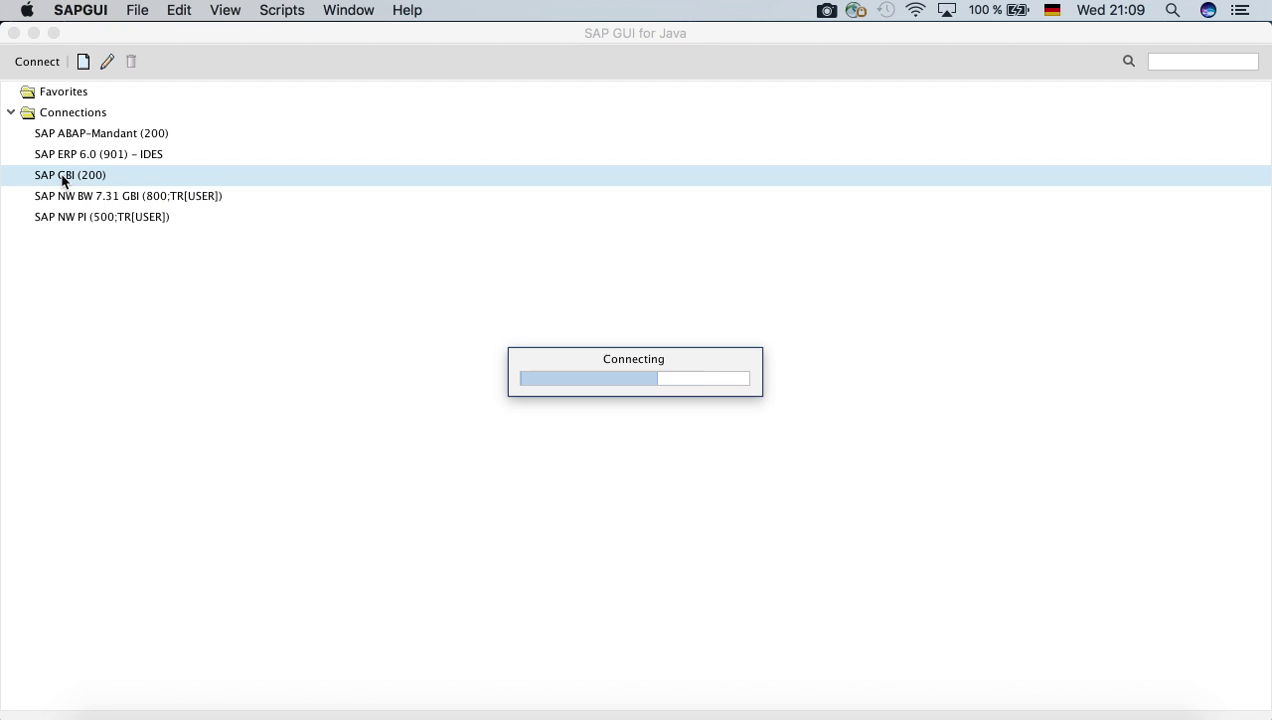
{"action": "double_click", "coordinate": [70, 174]}
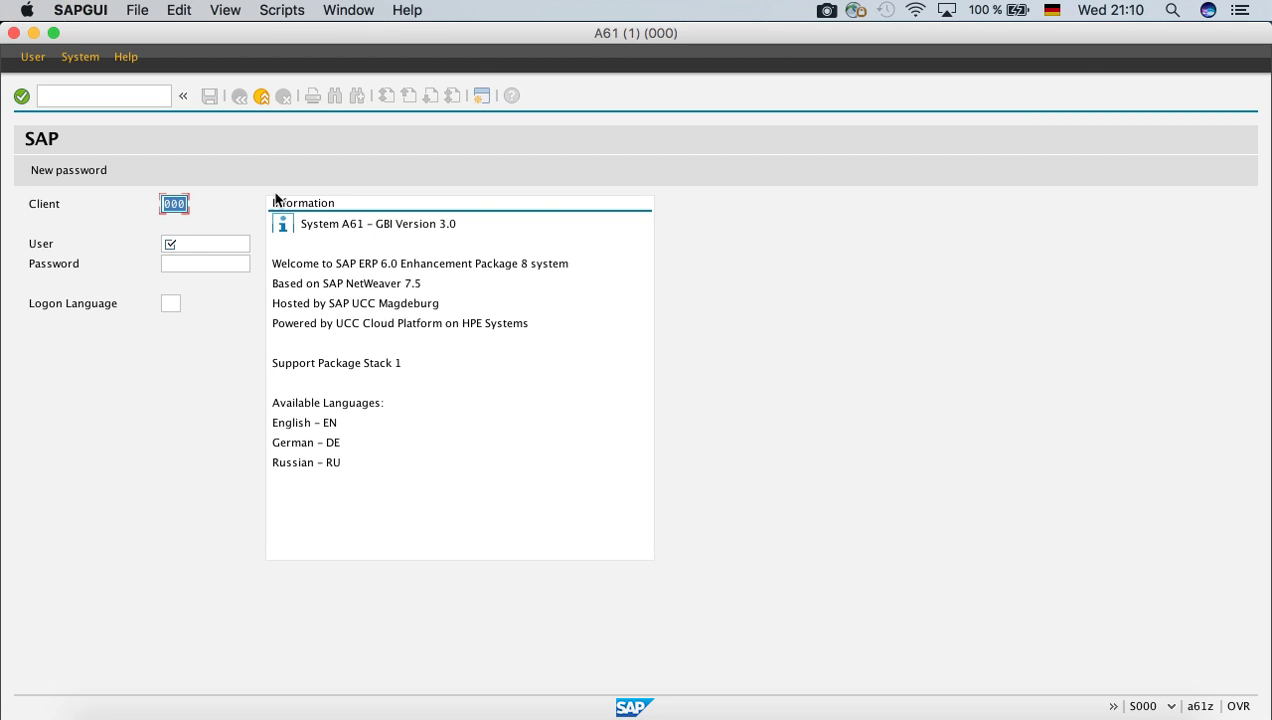
Log on with client 200, user MAHMUD, the initial password and language EN.
{"action": "type", "text": "200"}
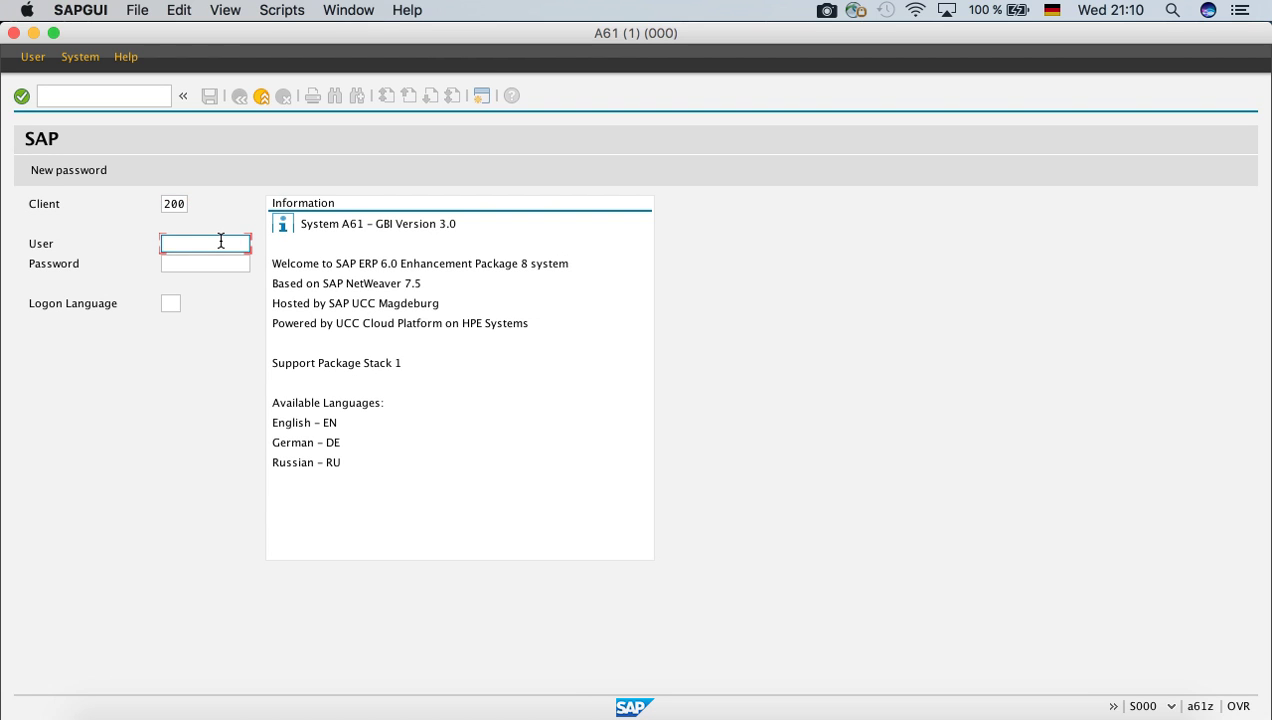
{"action": "type", "text": "MAHMUD"}
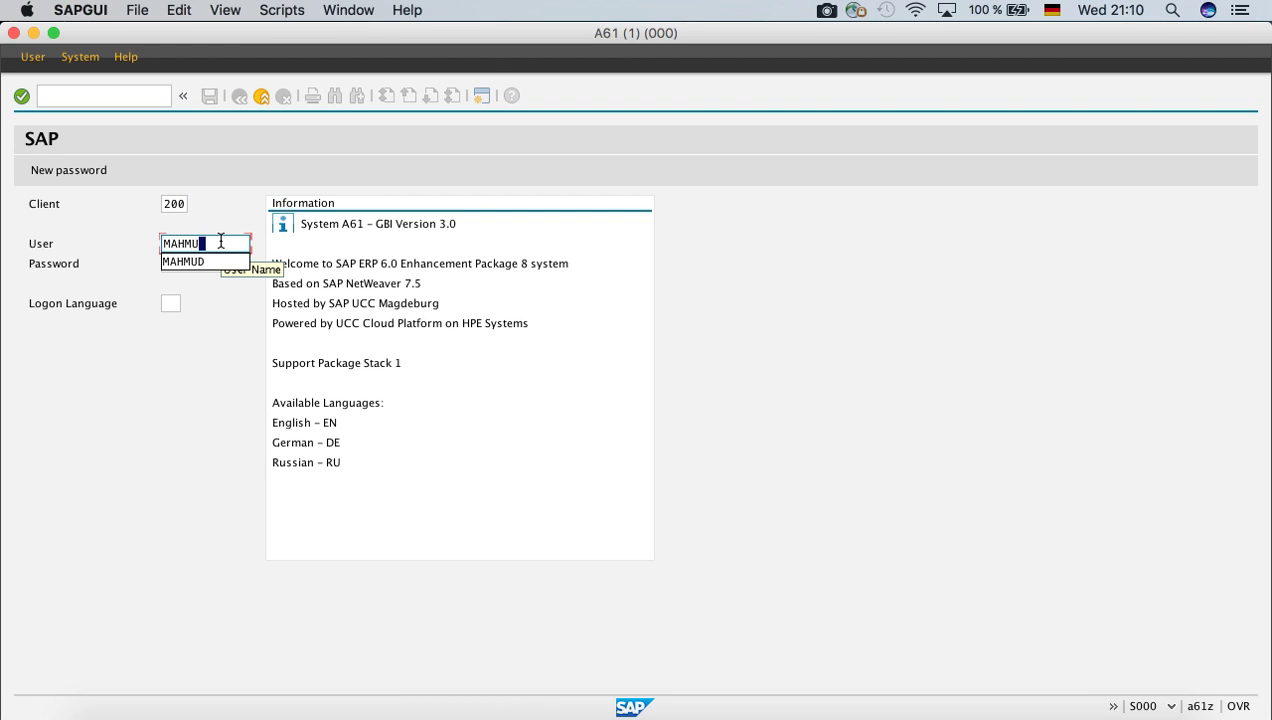
{"action": "left_click", "coordinate": [205, 263]}
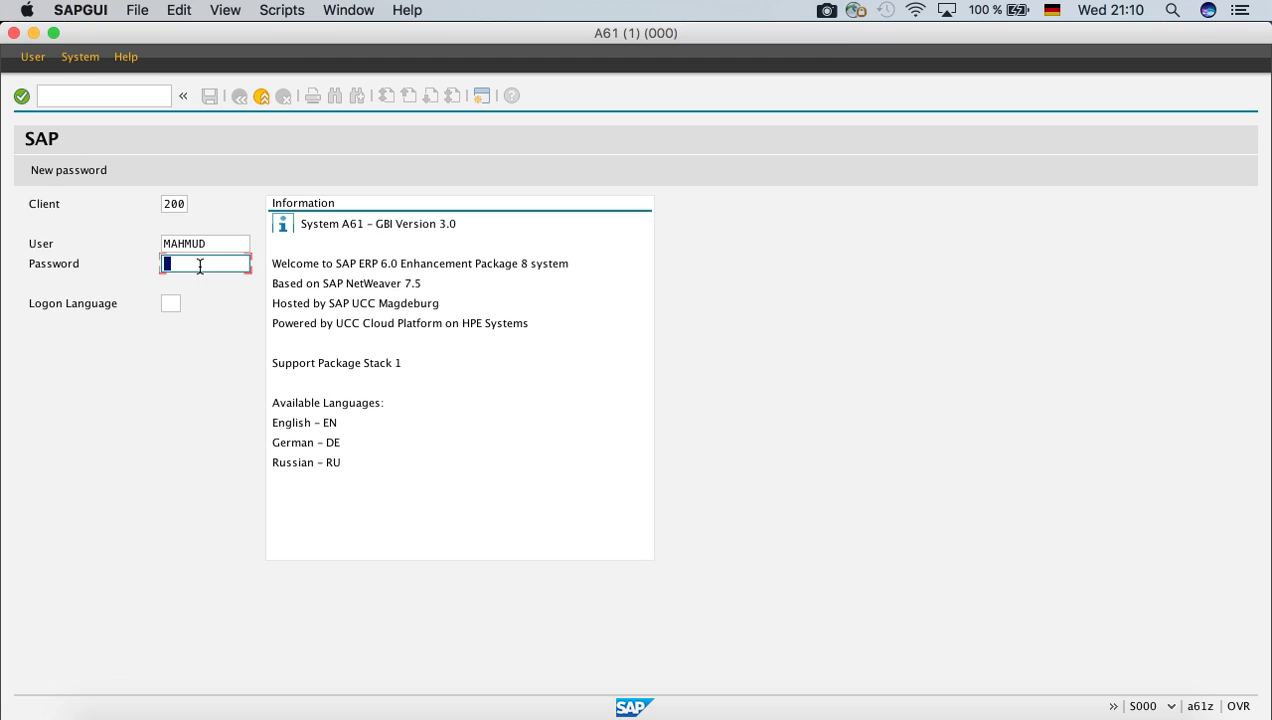
{"action": "mouse_move", "coordinate": [210, 287]}
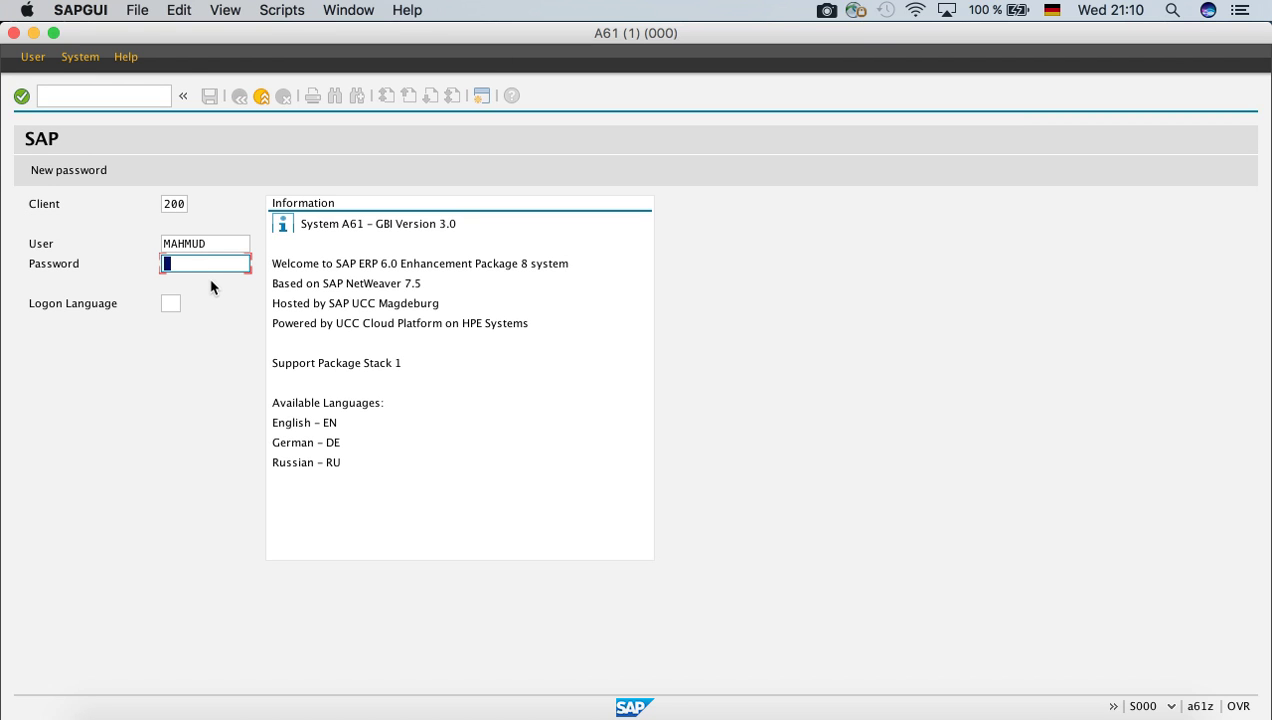
{"action": "type", "text": "****"}
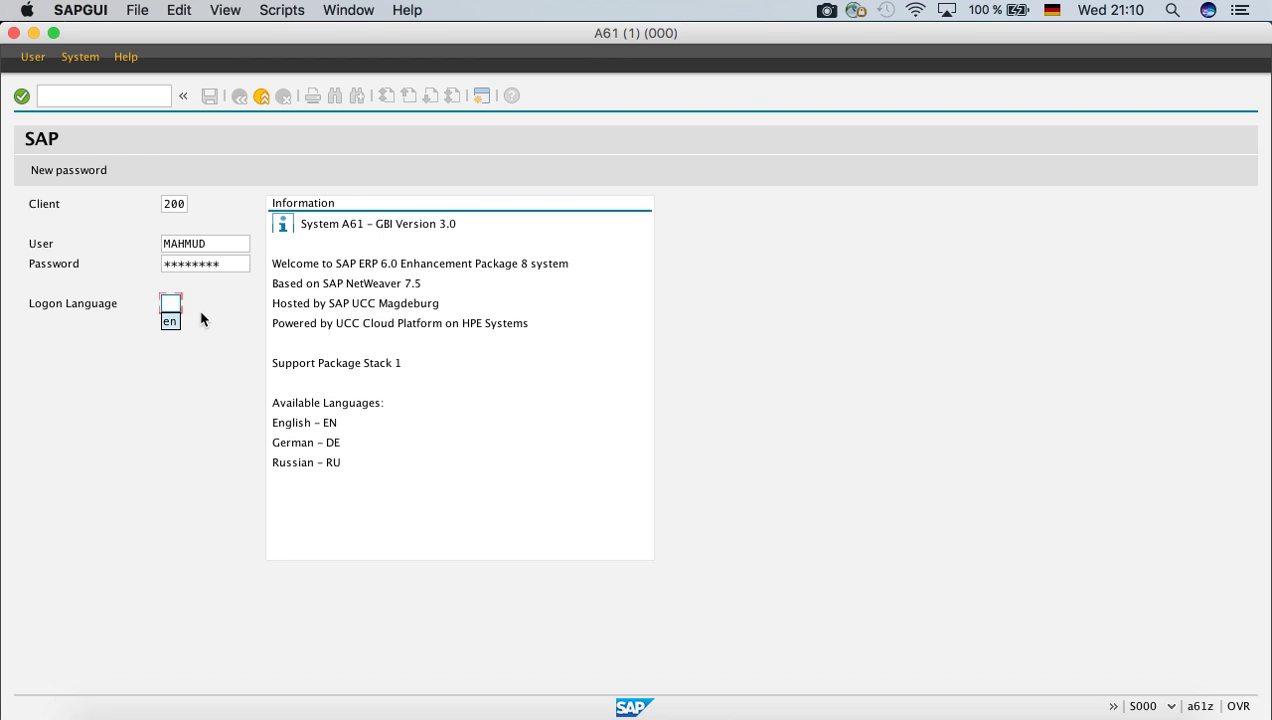
{"action": "type", "text": "EN"}
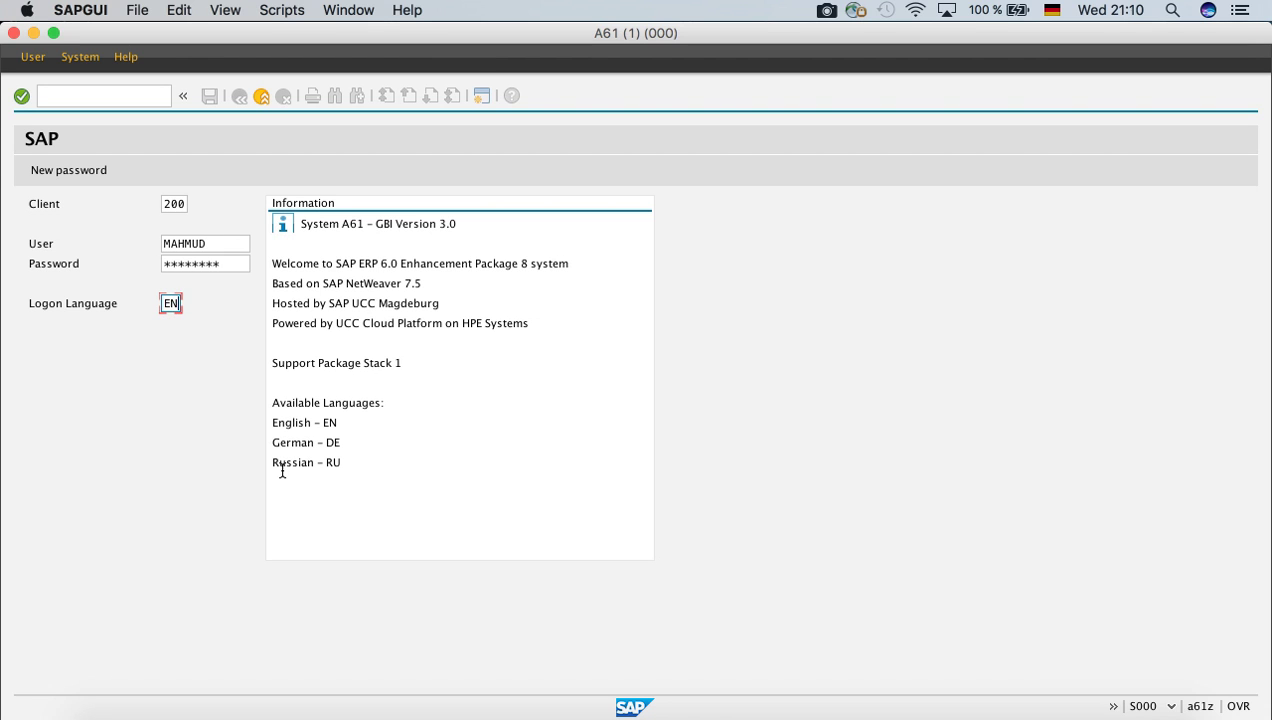
{"action": "mouse_move", "coordinate": [350, 458]}
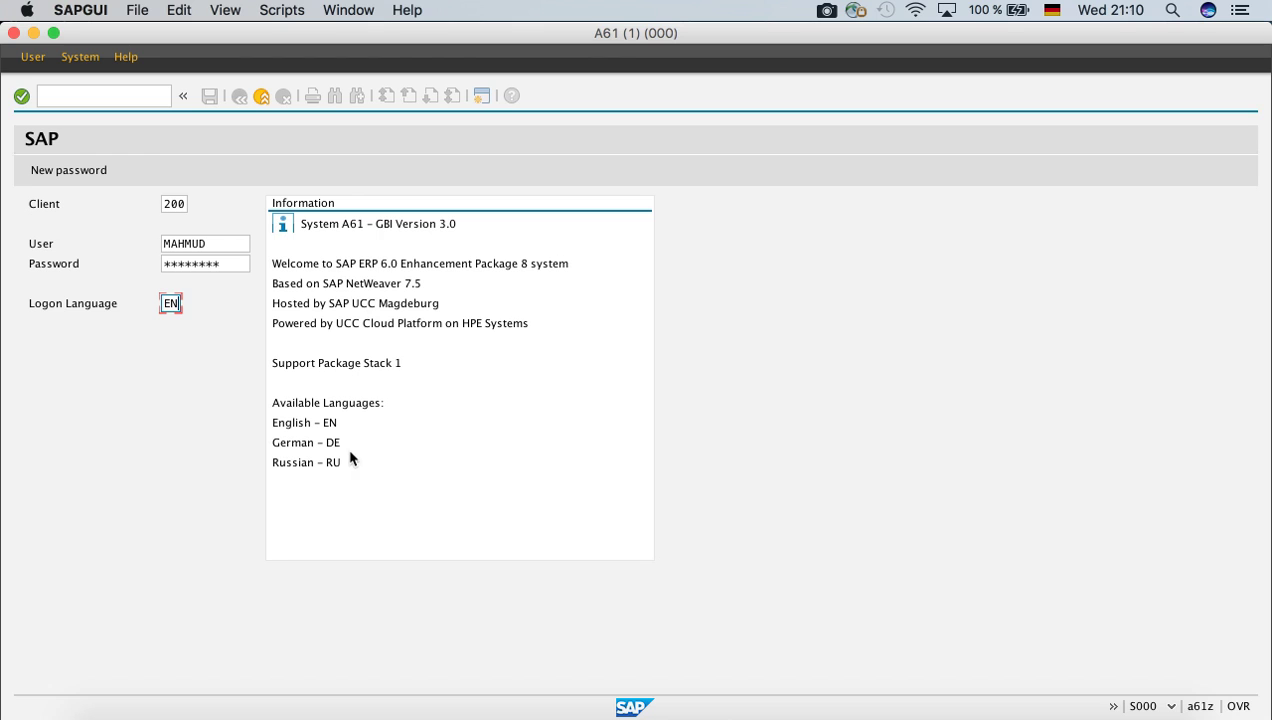
{"action": "mouse_move", "coordinate": [315, 471]}
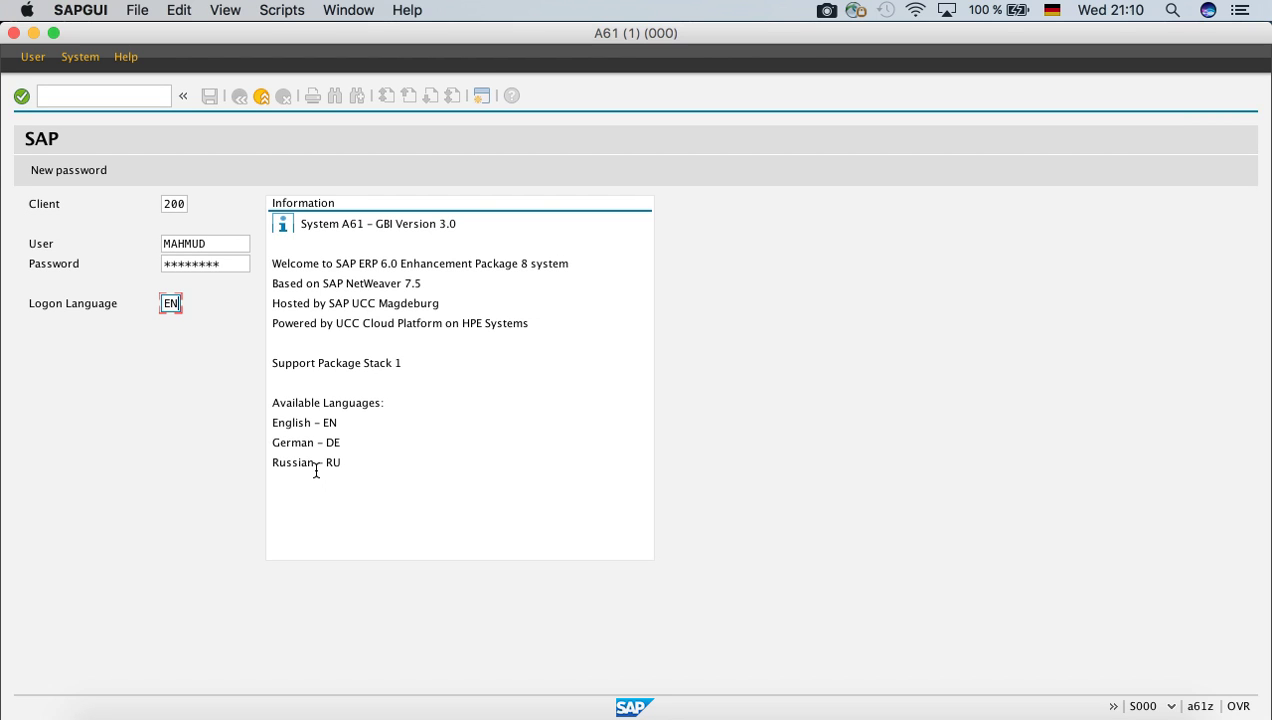
{"action": "mouse_move", "coordinate": [291, 415]}
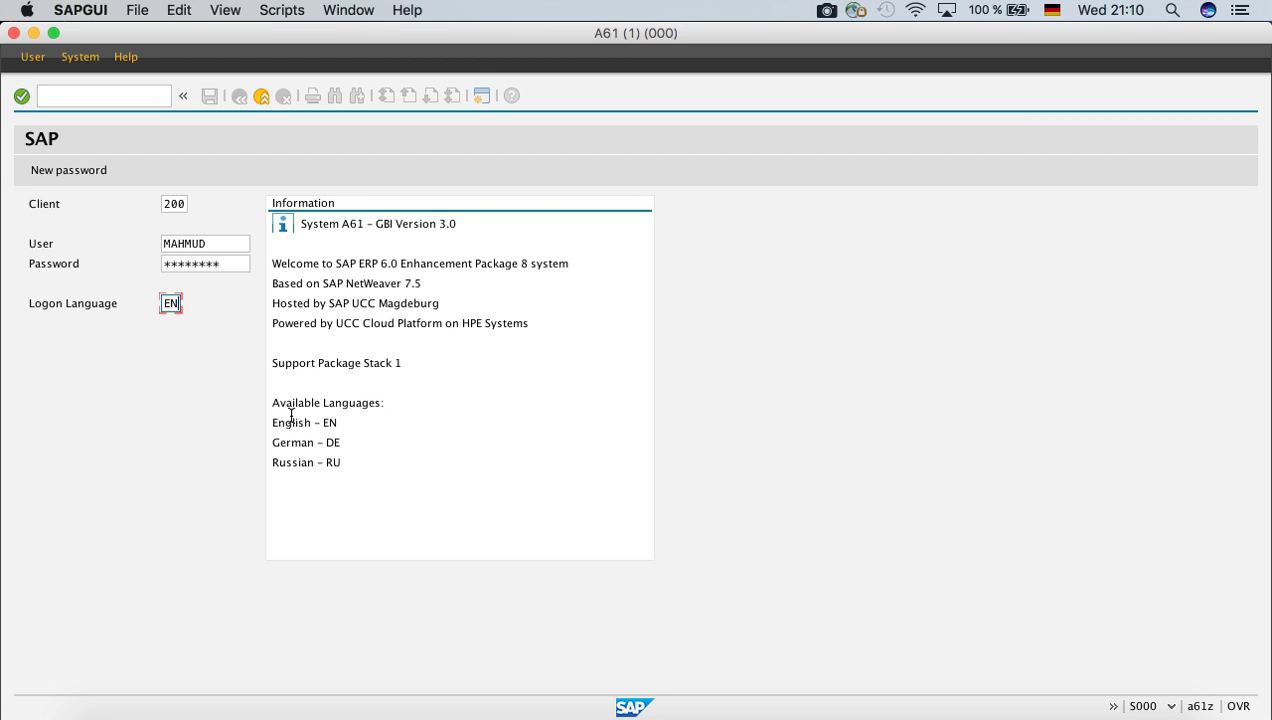
{"action": "mouse_move", "coordinate": [235, 291]}
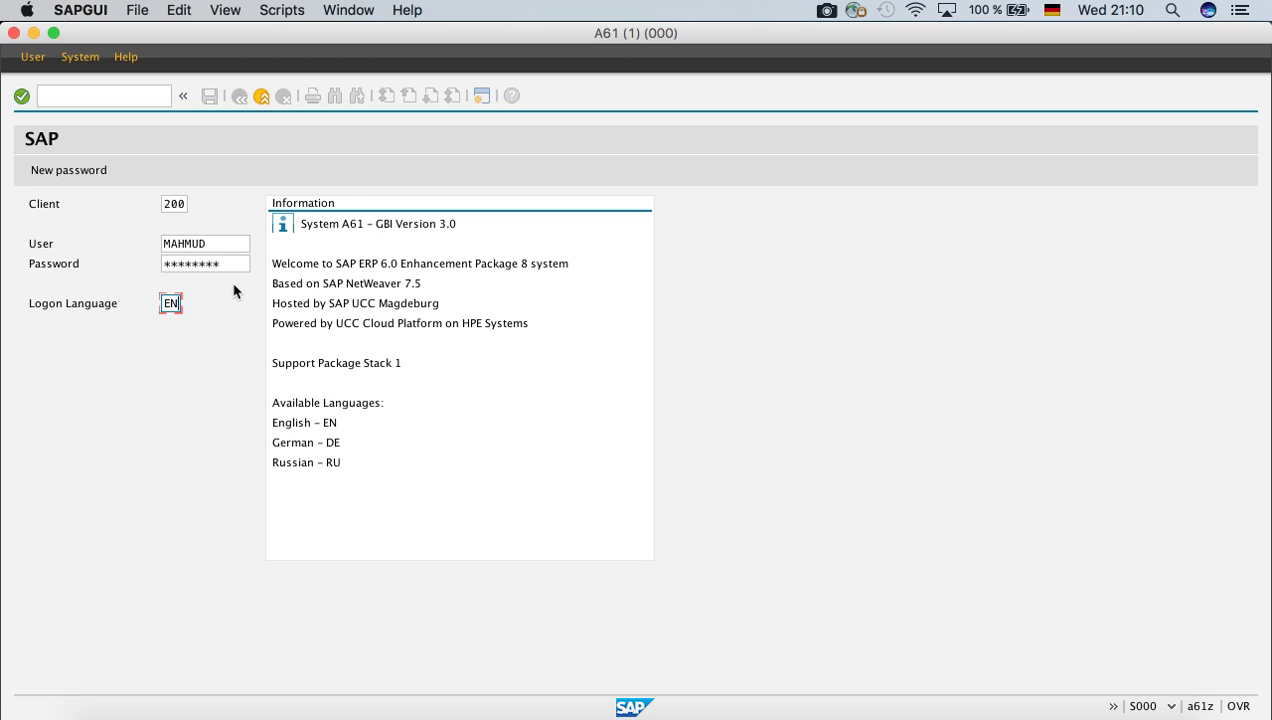
{"action": "mouse_move", "coordinate": [169, 220]}
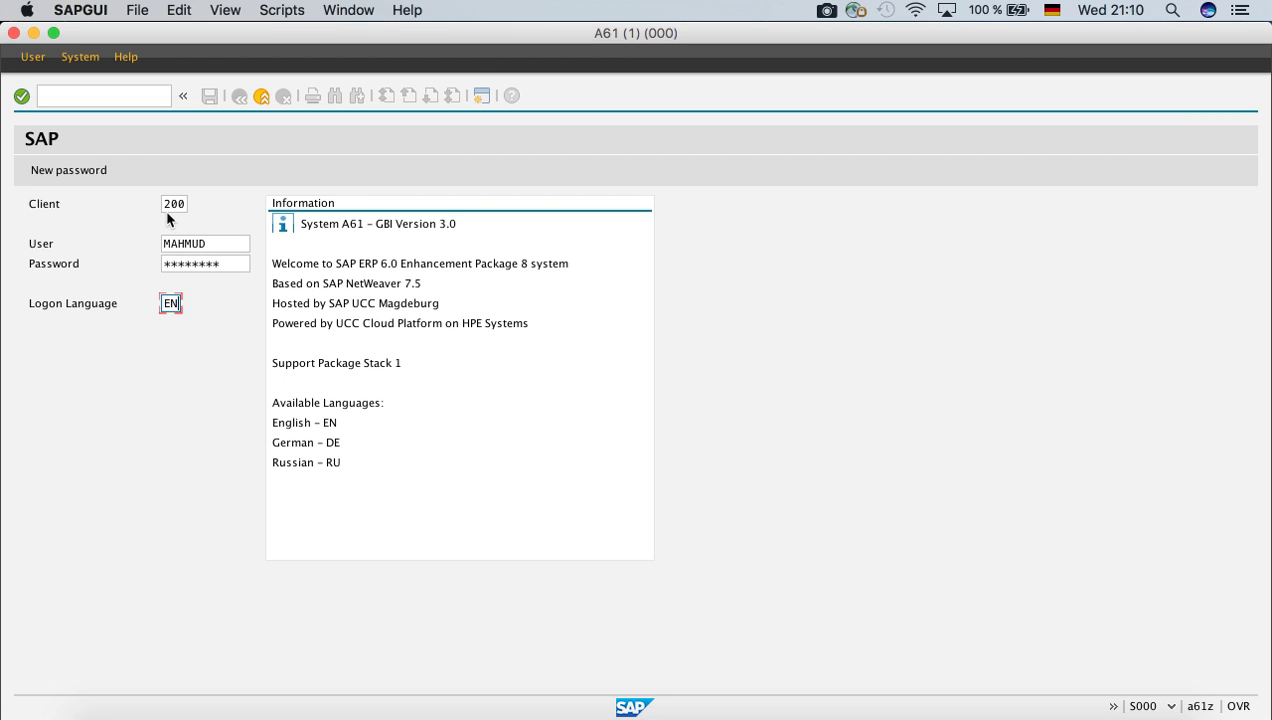
{"action": "mouse_move", "coordinate": [173, 243]}
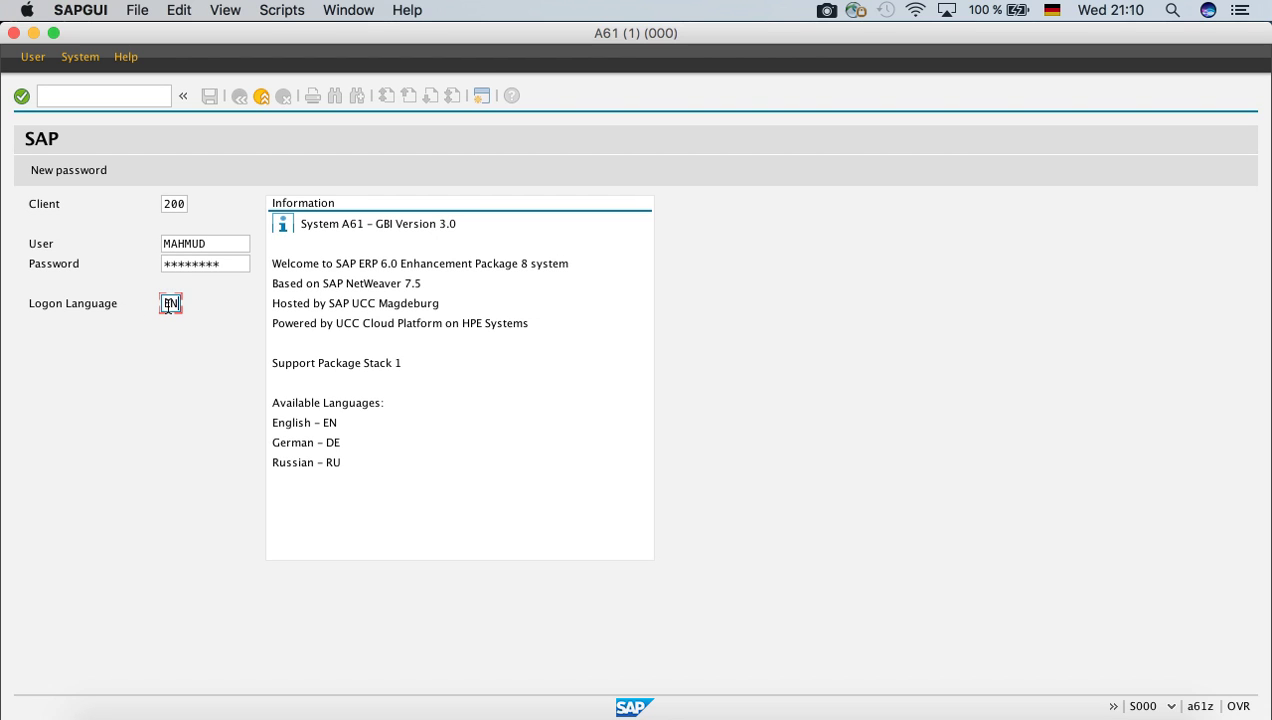
{"action": "mouse_move", "coordinate": [187, 299]}
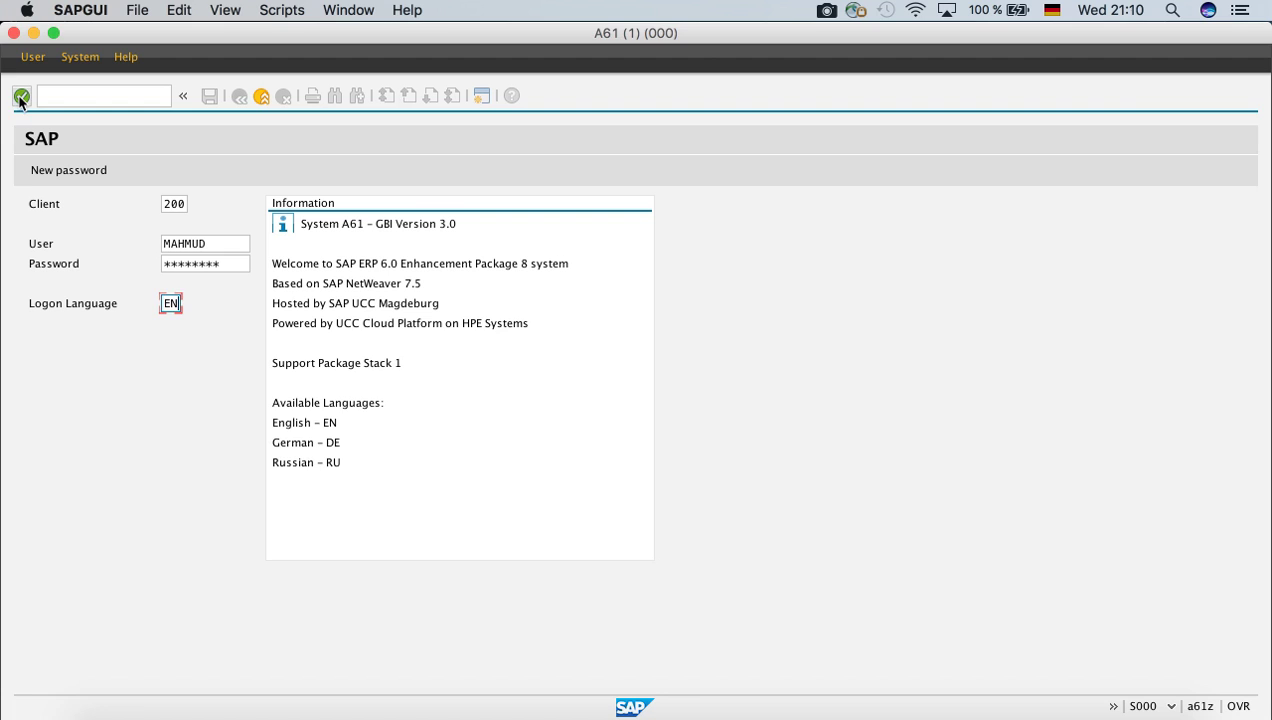
Submit the logon, then enter and confirm a new password.
{"action": "left_click", "coordinate": [21, 96]}
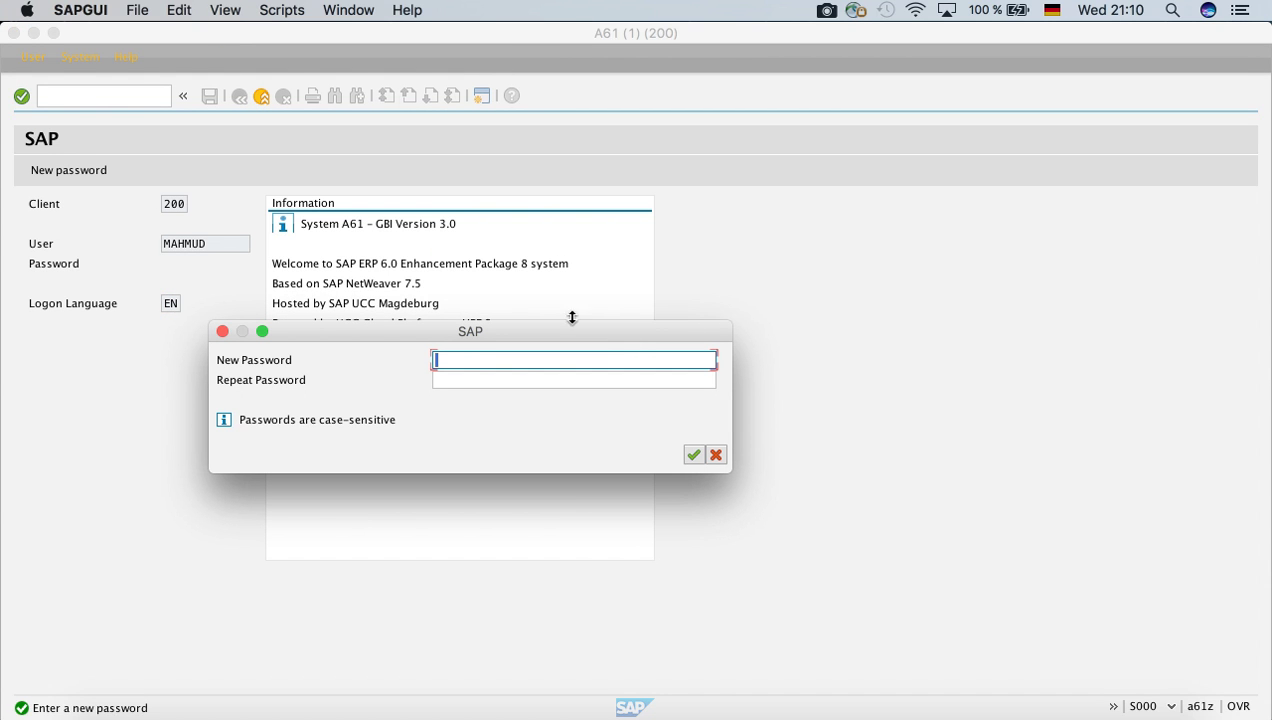
{"action": "mouse_move", "coordinate": [407, 336]}
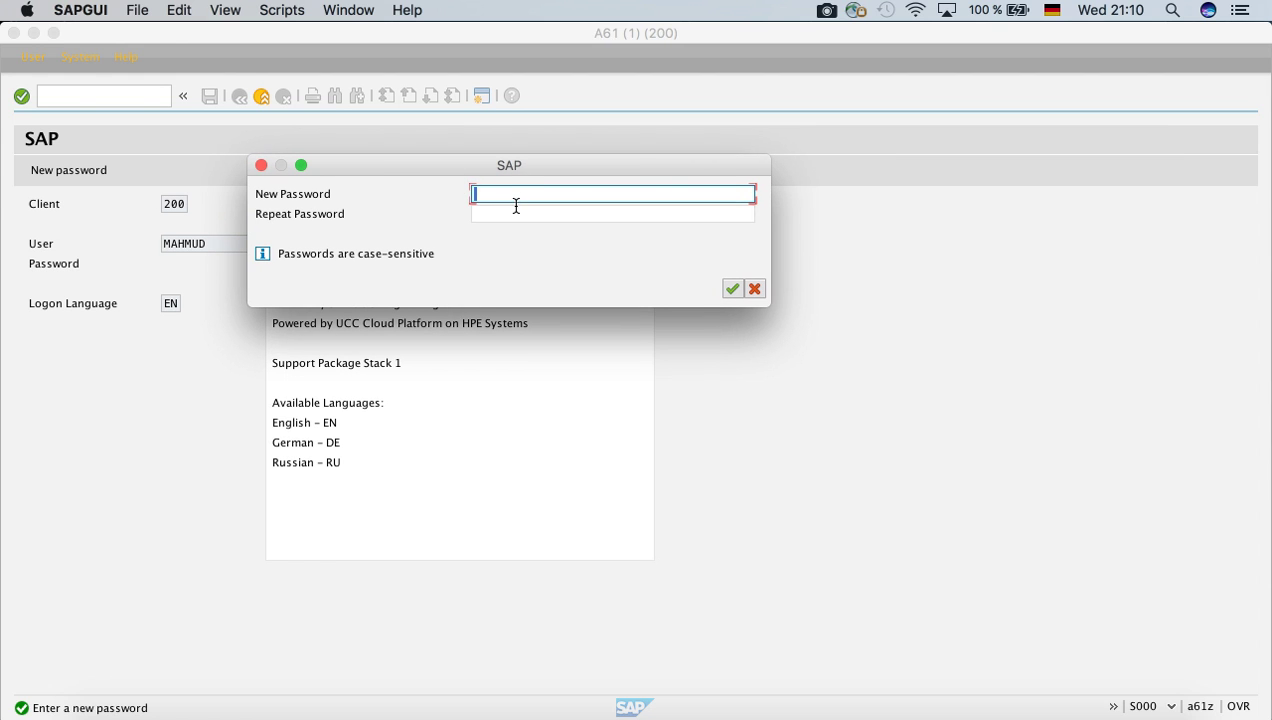
{"action": "mouse_move", "coordinate": [513, 194]}
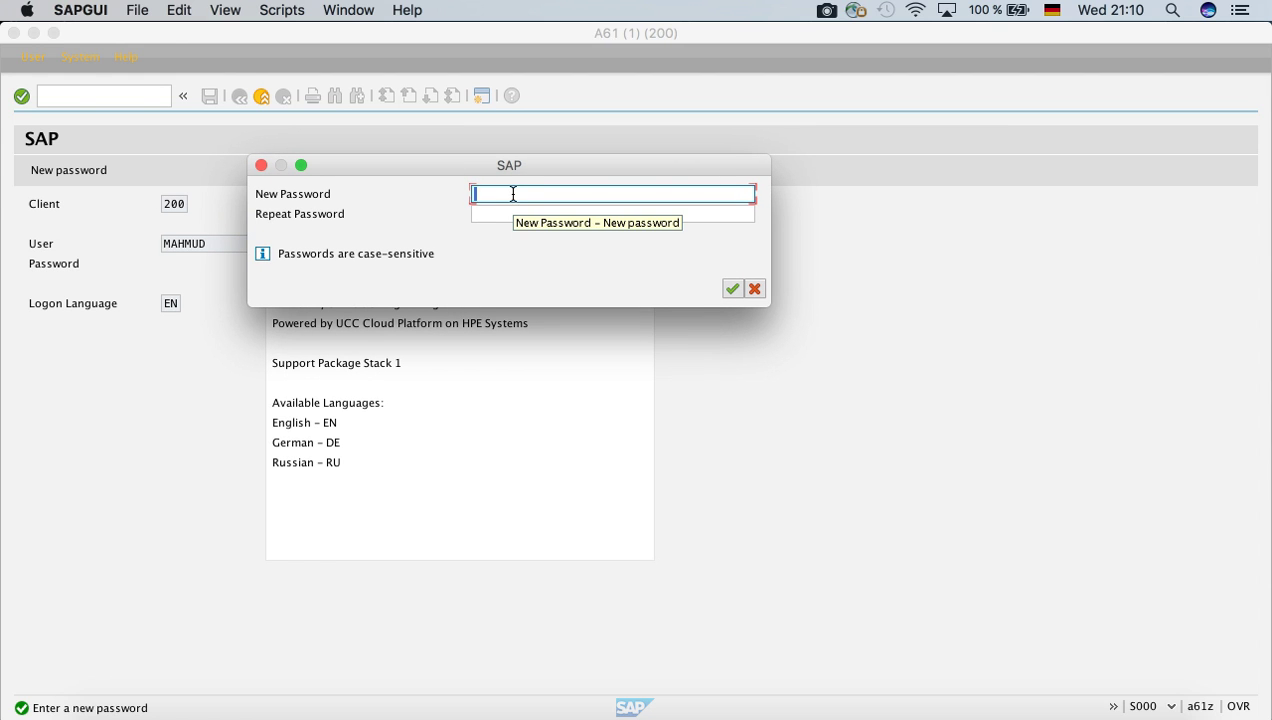
{"action": "mouse_move", "coordinate": [521, 251]}
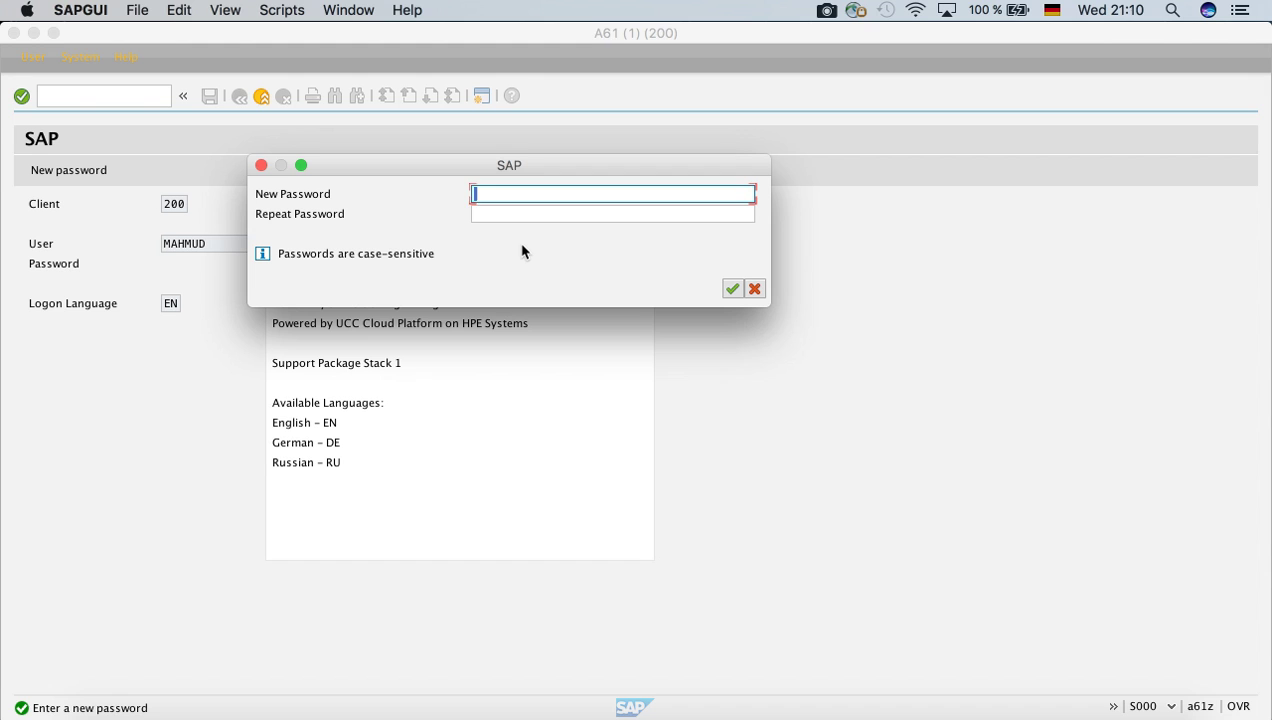
{"action": "type", "text": "**"}
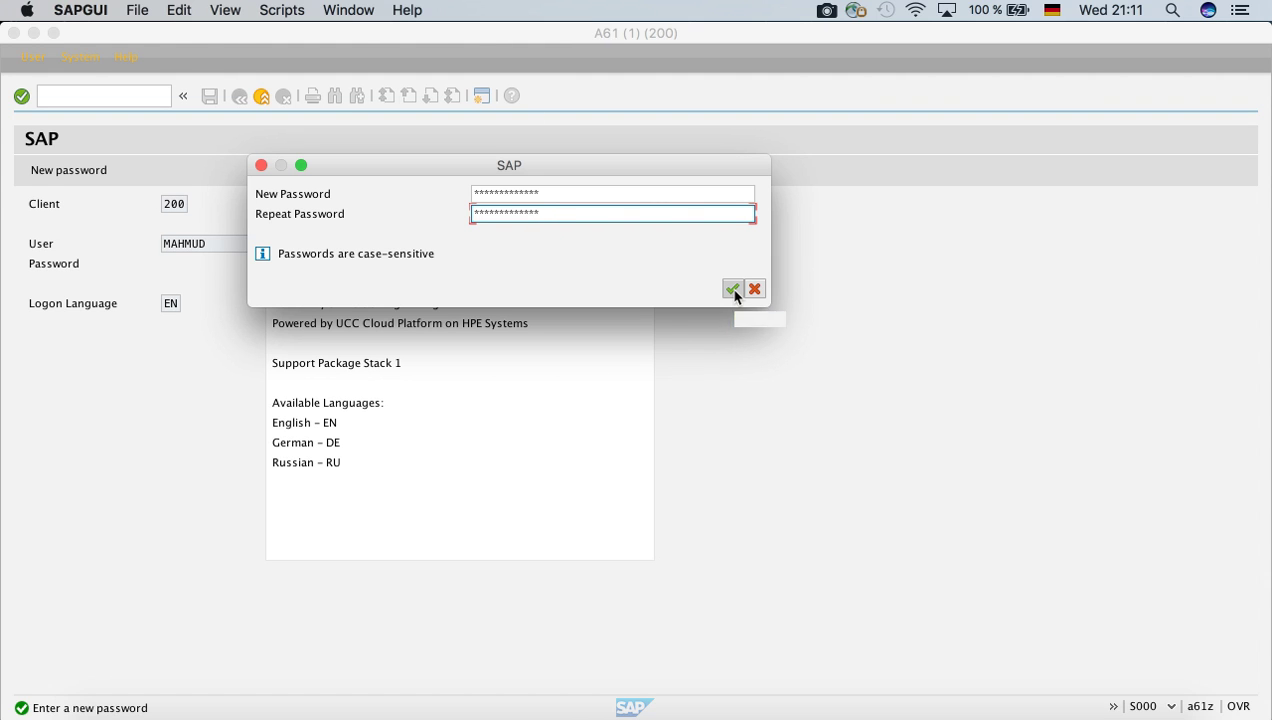
{"action": "mouse_move", "coordinate": [731, 289]}
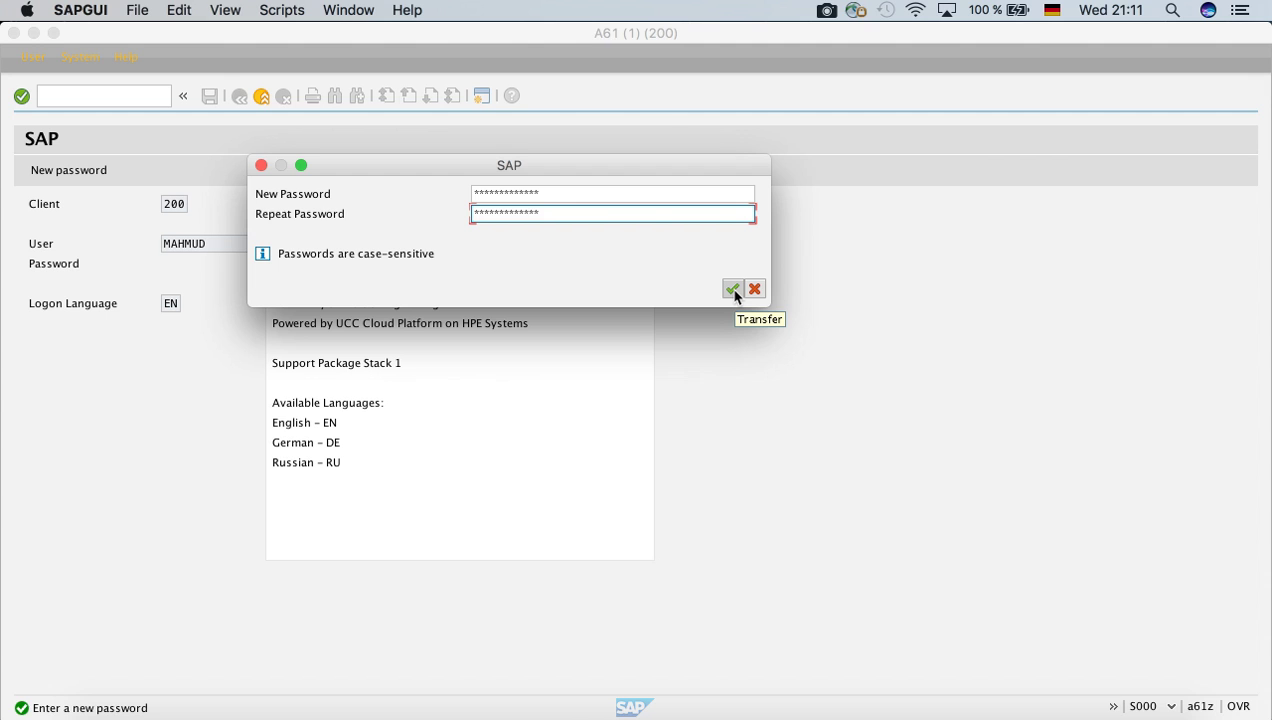
{"action": "left_click", "coordinate": [732, 289]}
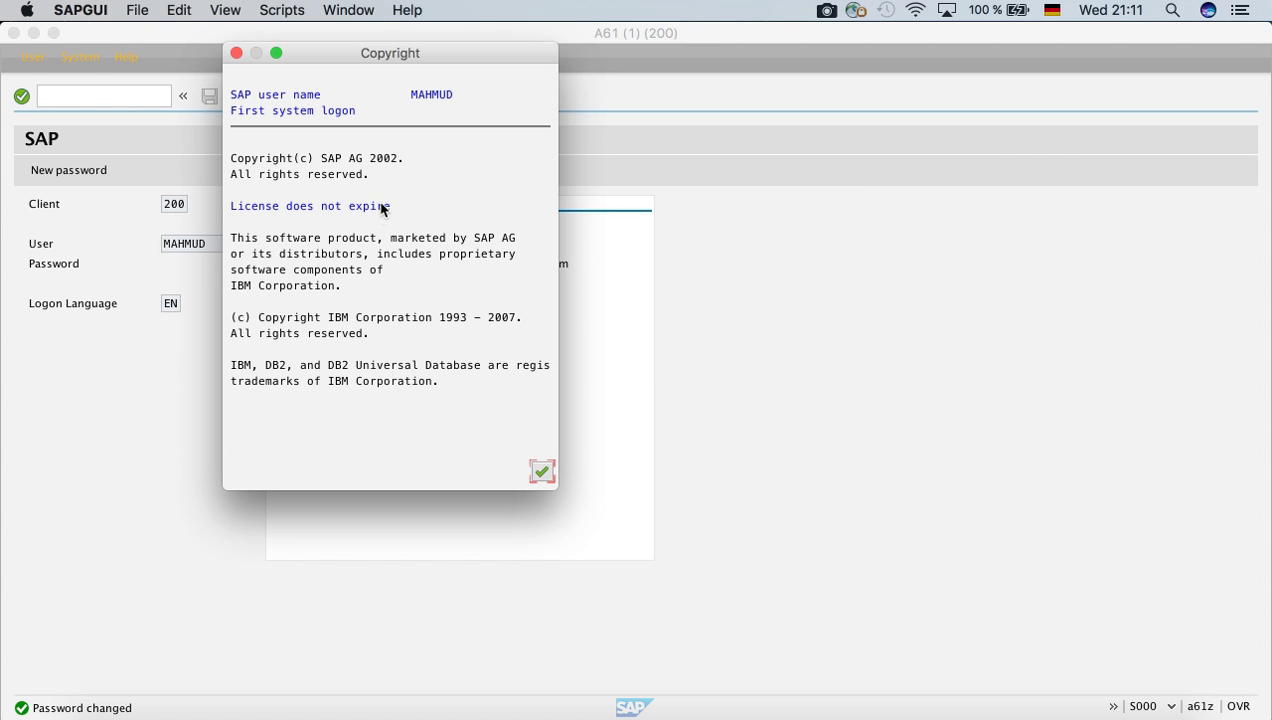
{"action": "mouse_move", "coordinate": [418, 97]}
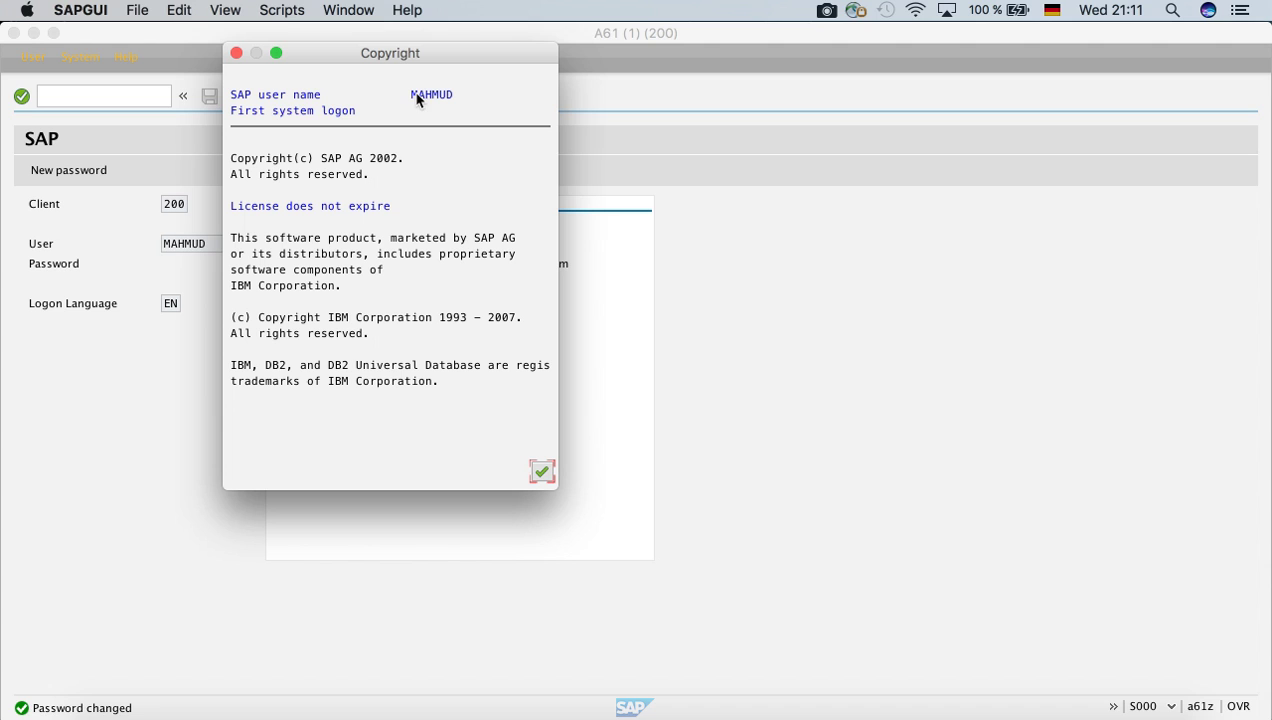
{"action": "mouse_move", "coordinate": [417, 105]}
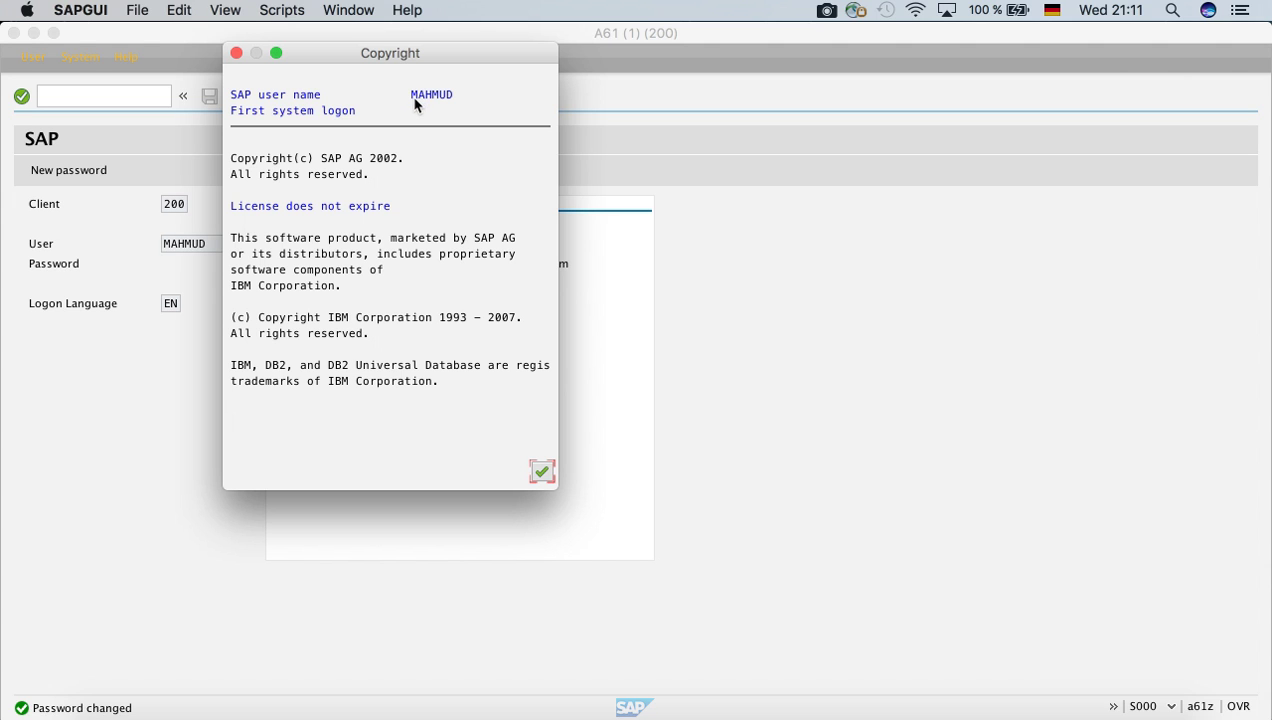
{"action": "mouse_move", "coordinate": [264, 223]}
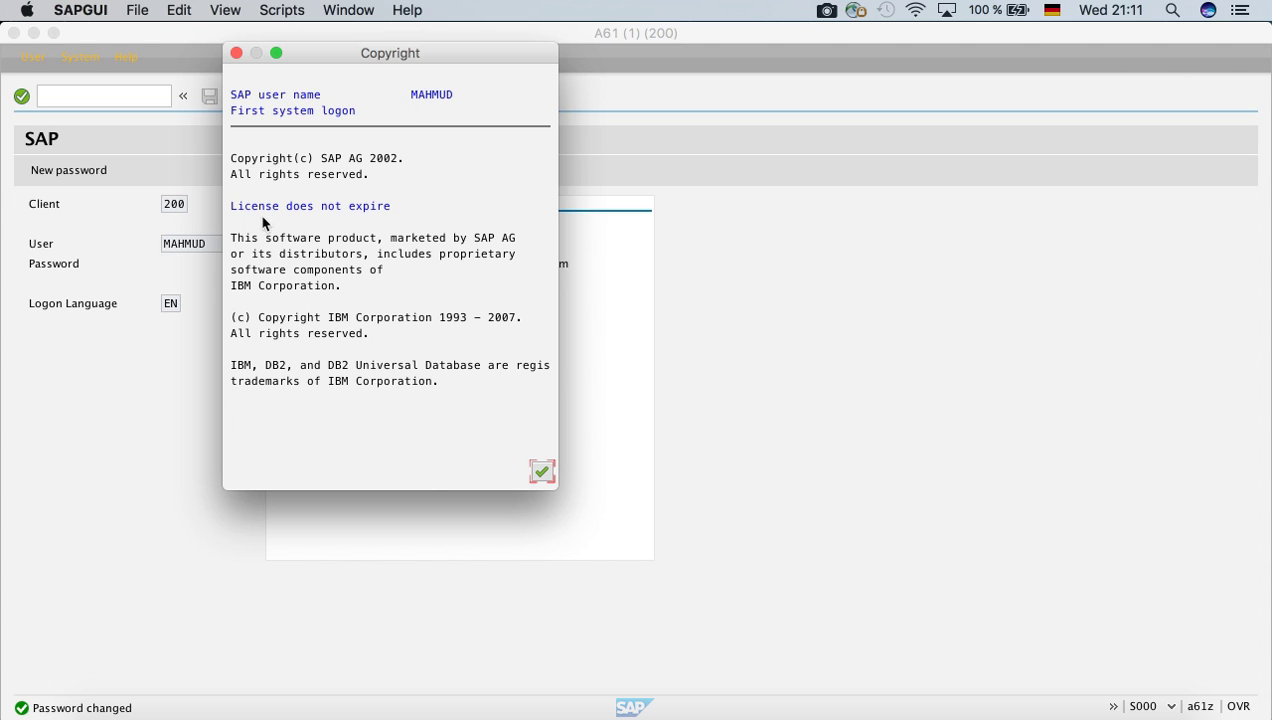
{"action": "mouse_move", "coordinate": [410, 447]}
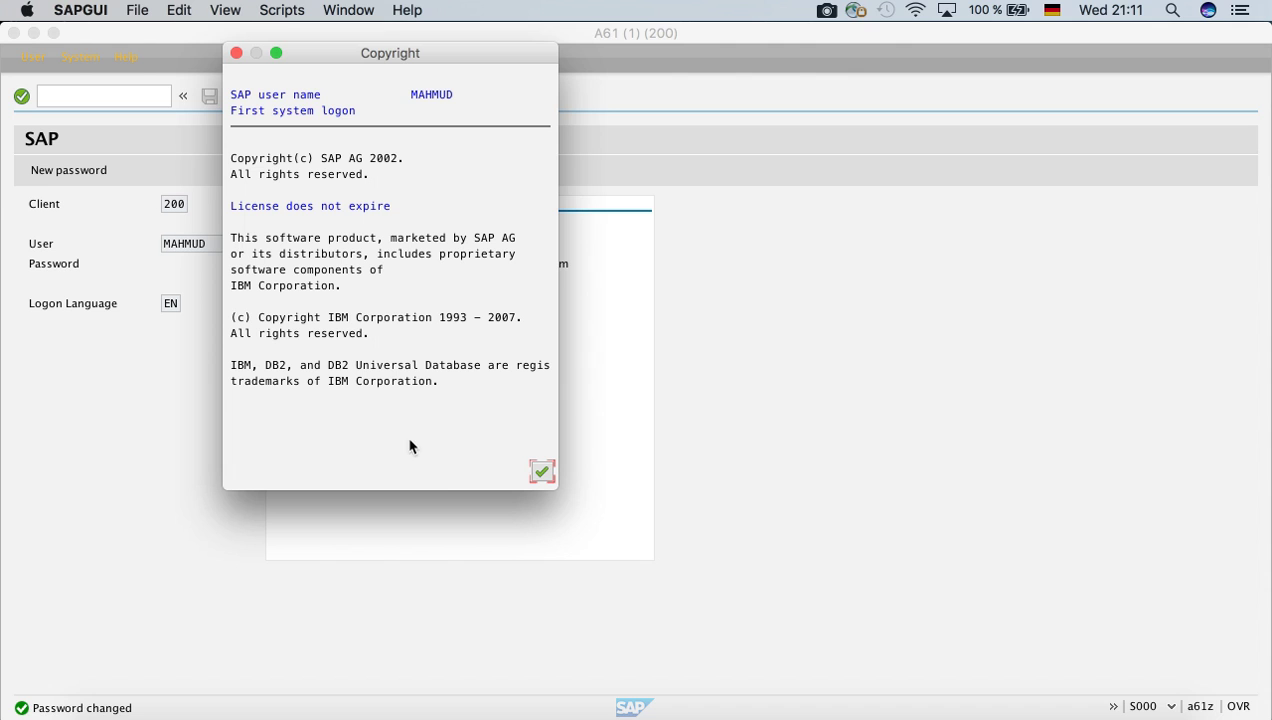
Acknowledge the copyright notice to reach the Global Bike Easy Access menu.
{"action": "left_click", "coordinate": [542, 471]}
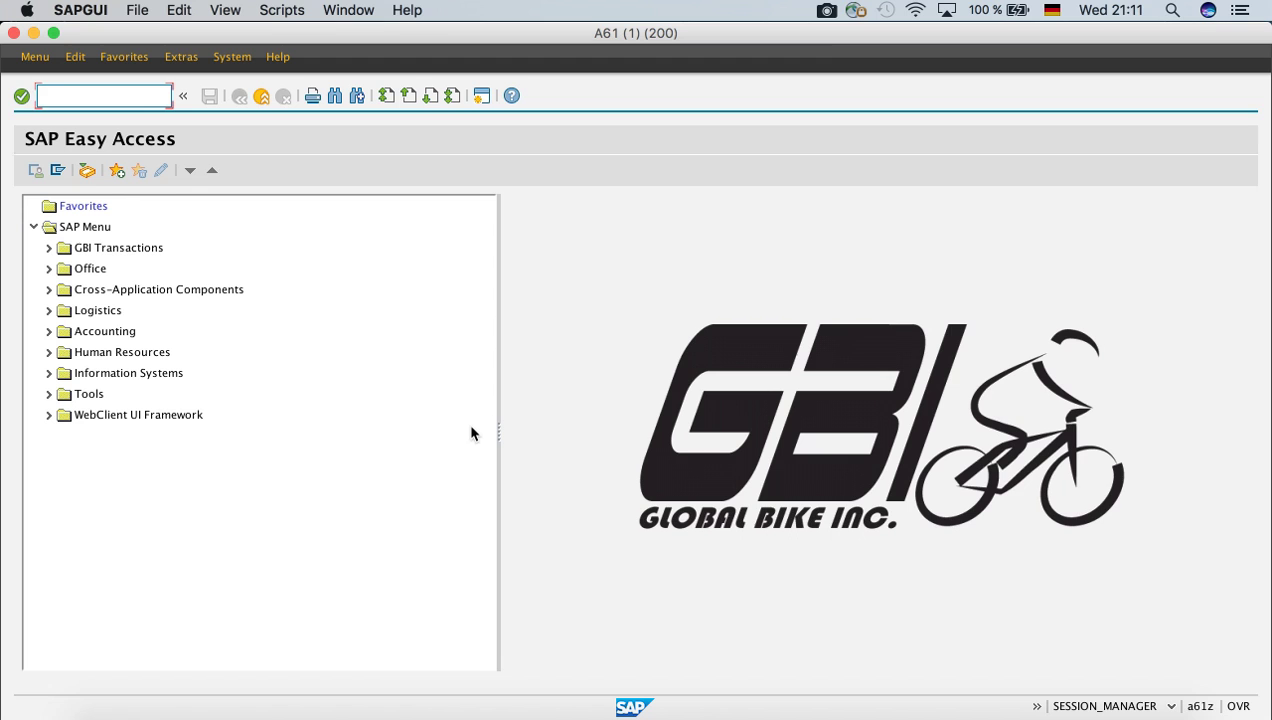
{"action": "mouse_move", "coordinate": [458, 431]}
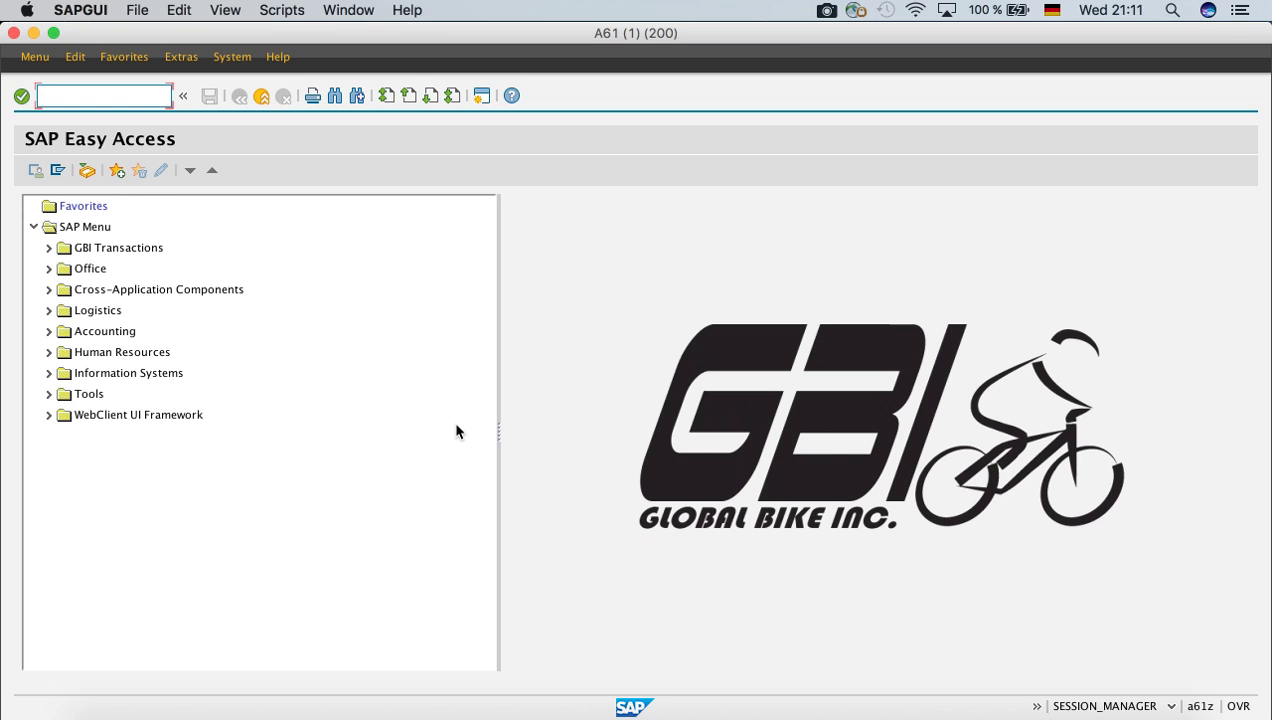
{"action": "mouse_move", "coordinate": [446, 349]}
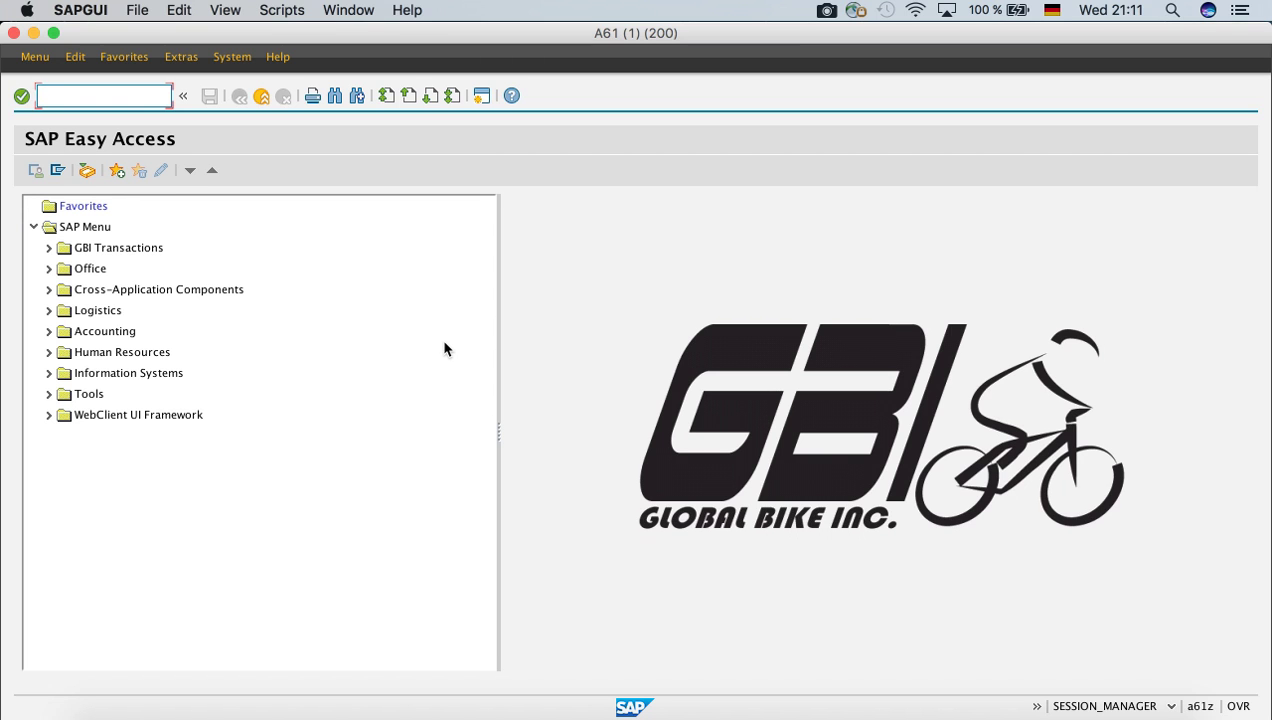
{"action": "mouse_move", "coordinate": [448, 342]}
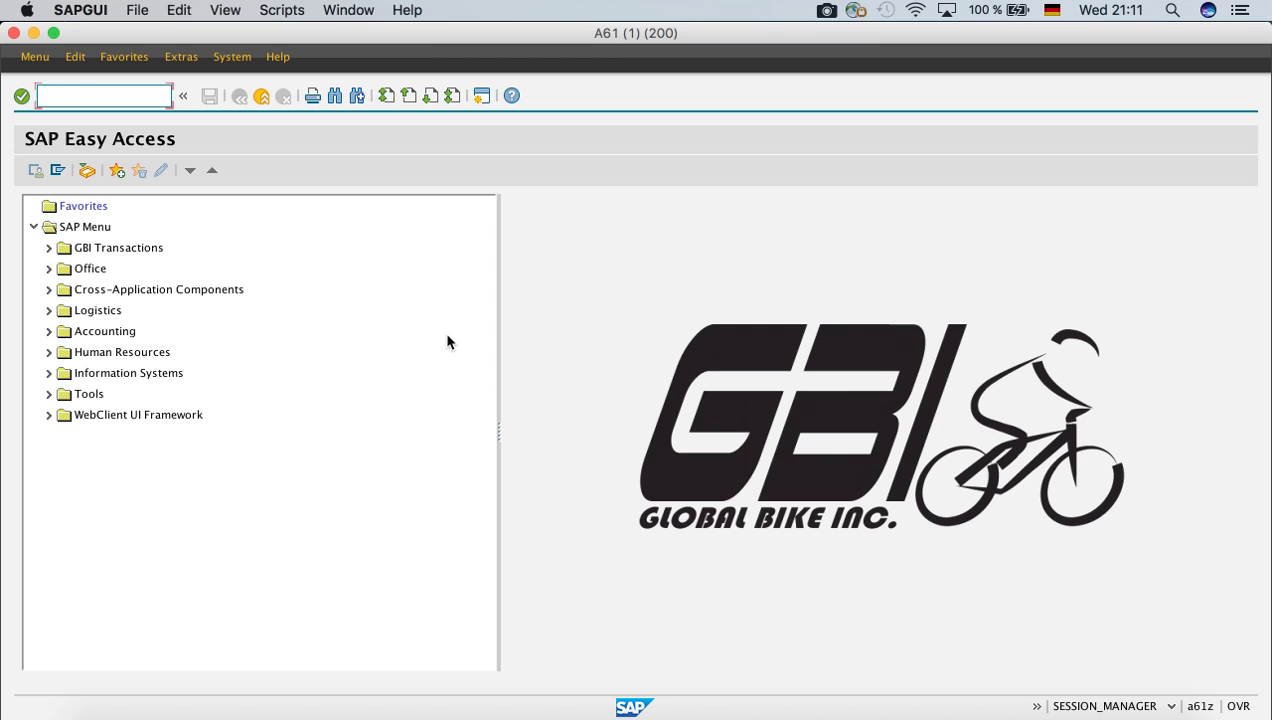